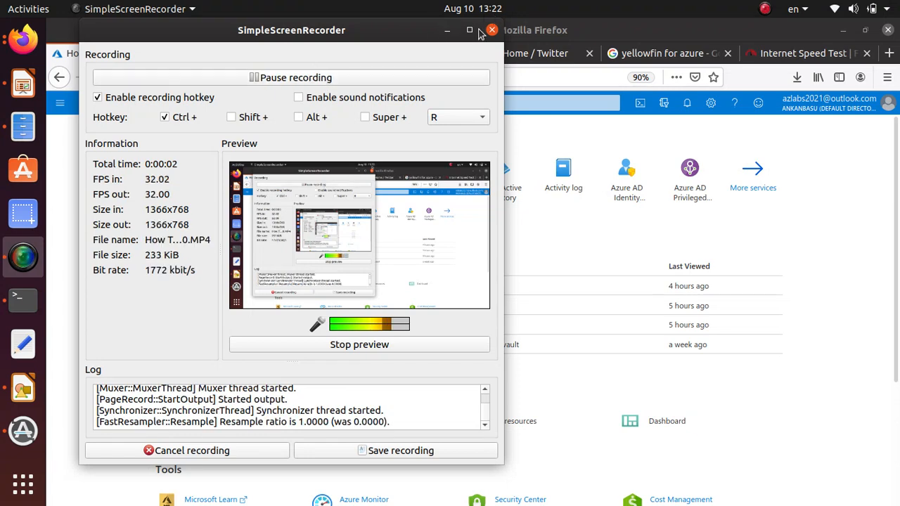
Focus the portal's top search bar to show recent searches, services and resources.
click(491, 29)
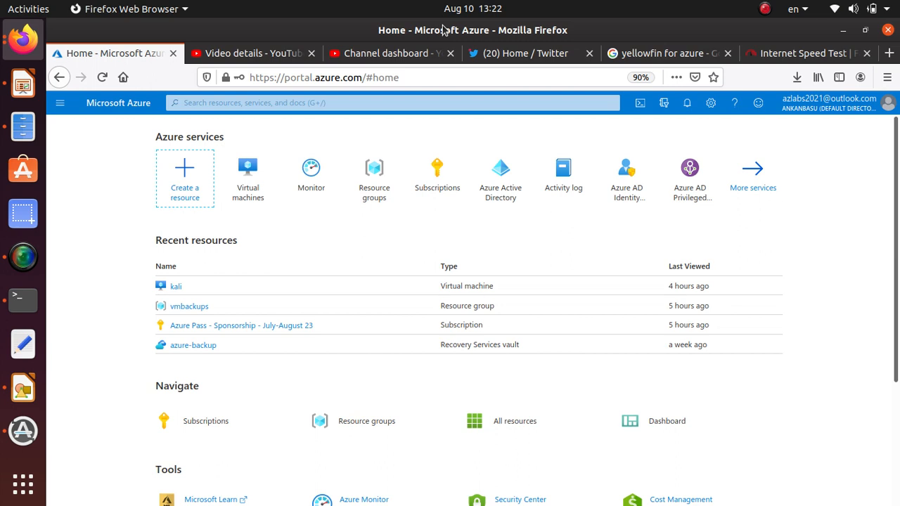
mouse_move(438, 38)
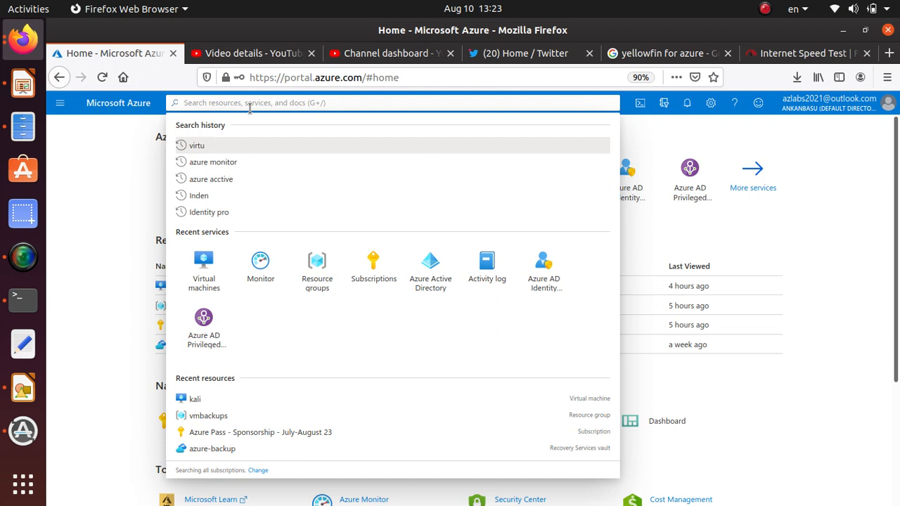
Search for 'Log' and open the Log Analytics workspaces service list.
text(Log)
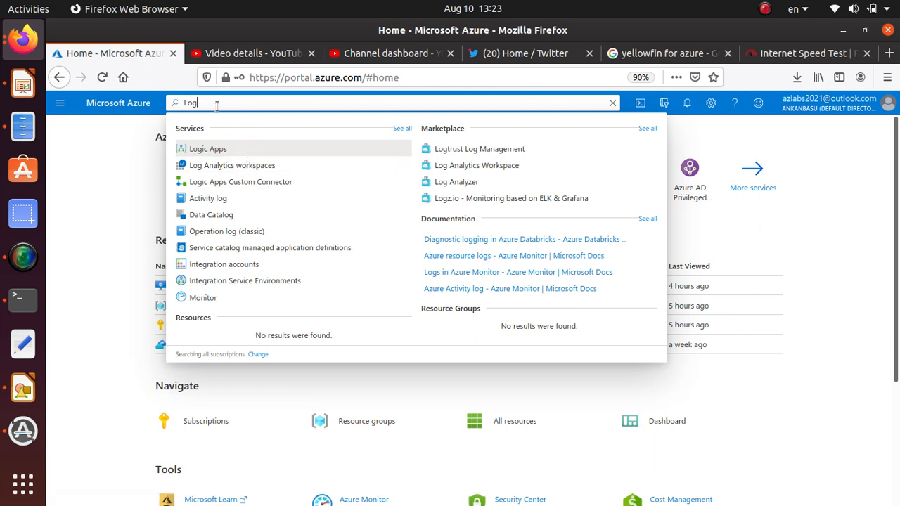
mouse_move(270, 166)
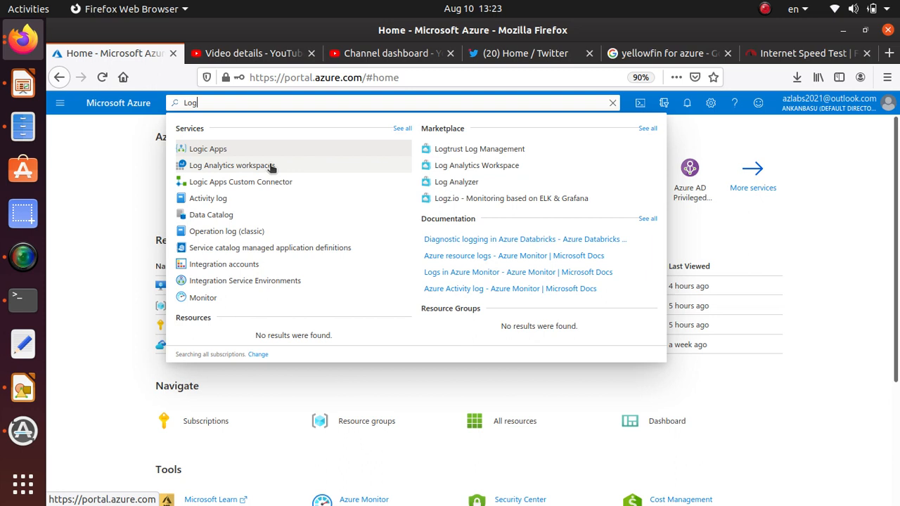
click(228, 166)
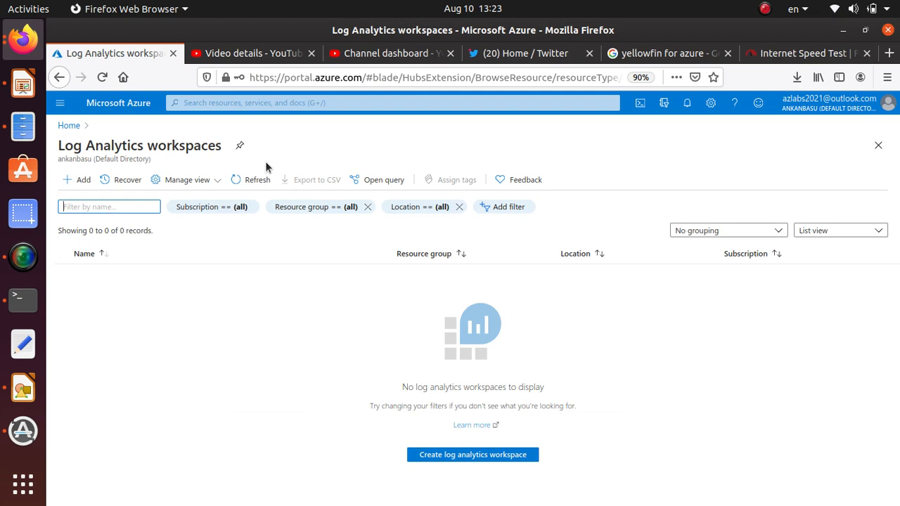
mouse_move(233, 168)
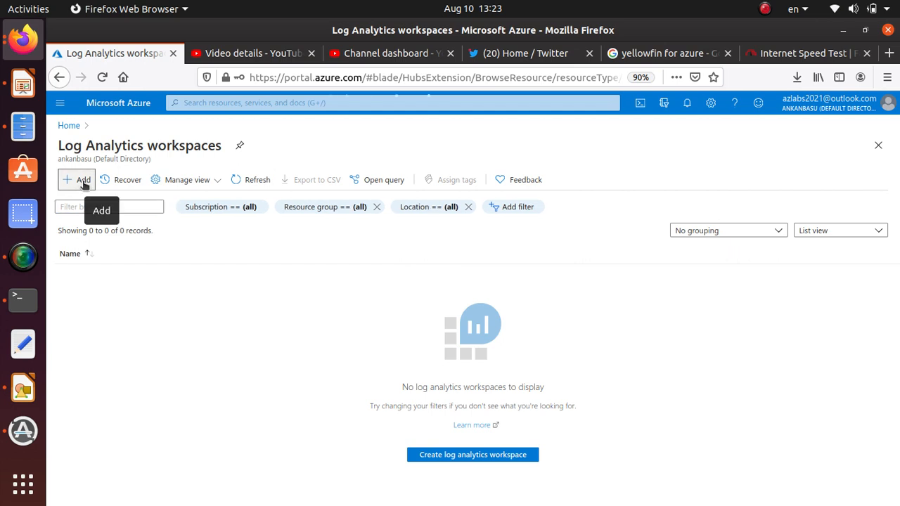
Start a new Log Analytics workspace and choose TestVMs as its resource group.
click(76, 180)
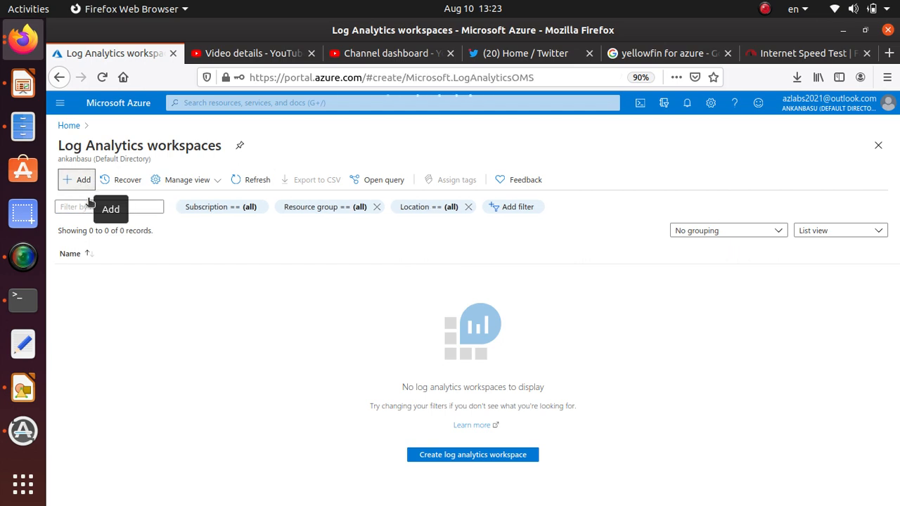
click(474, 456)
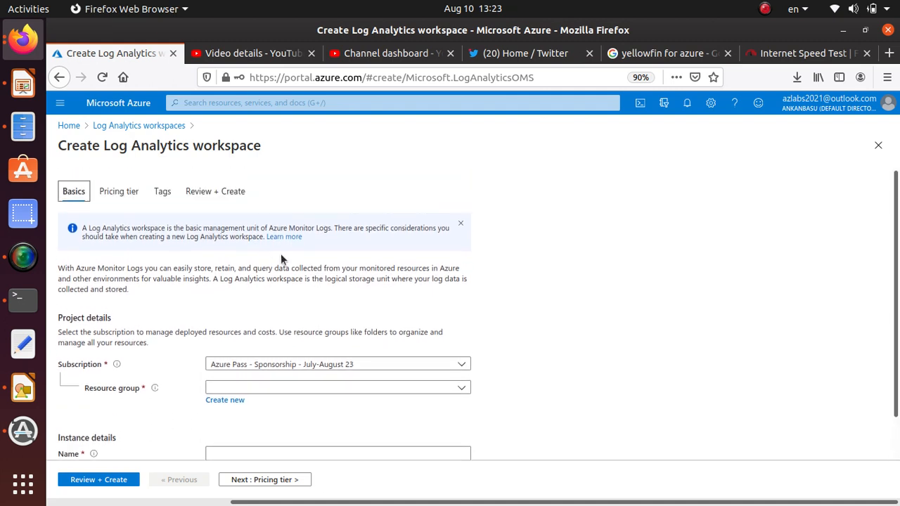
scroll(down, 3)
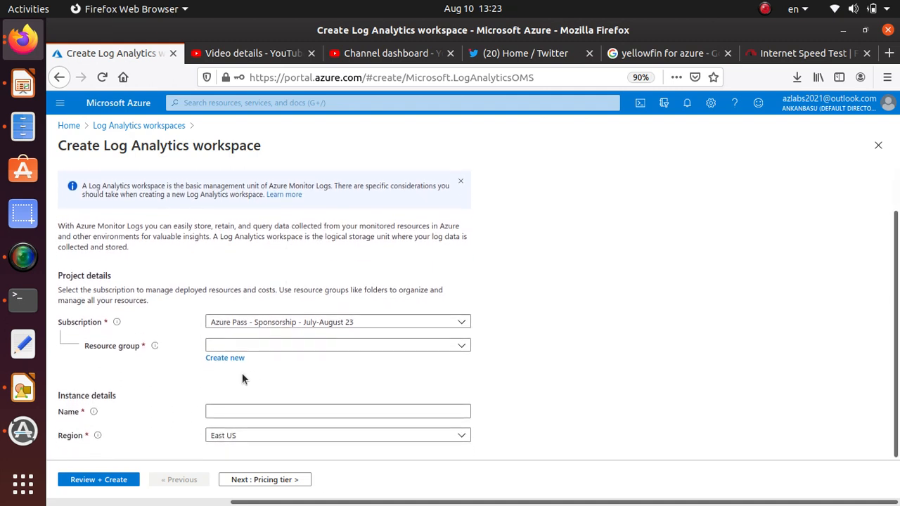
click(337, 346)
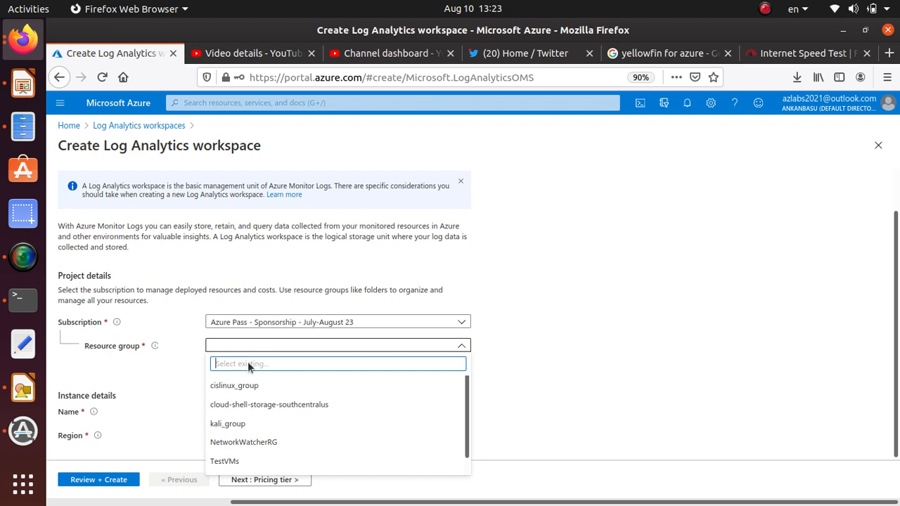
mouse_move(250, 498)
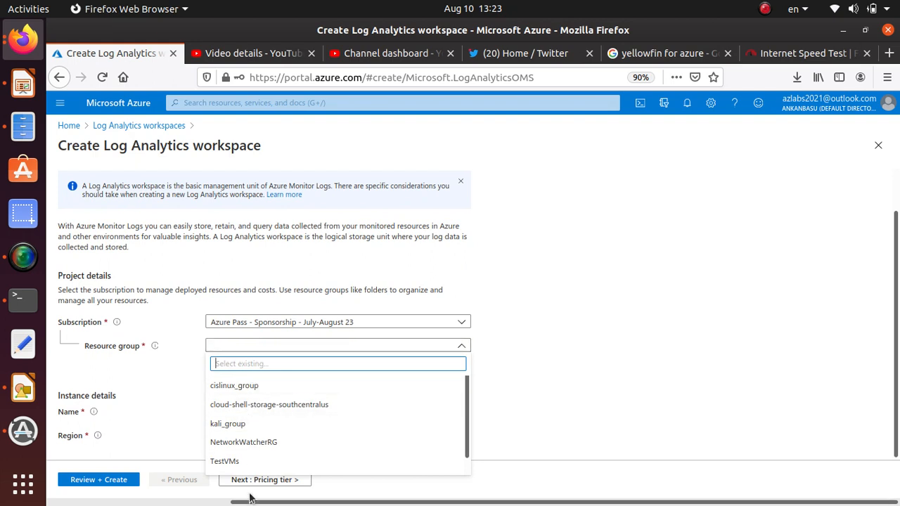
click(225, 461)
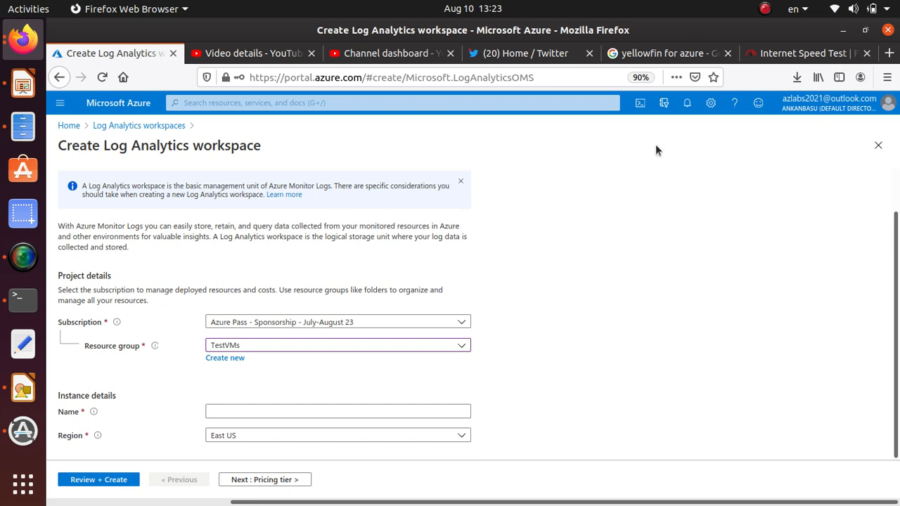
mouse_move(181, 424)
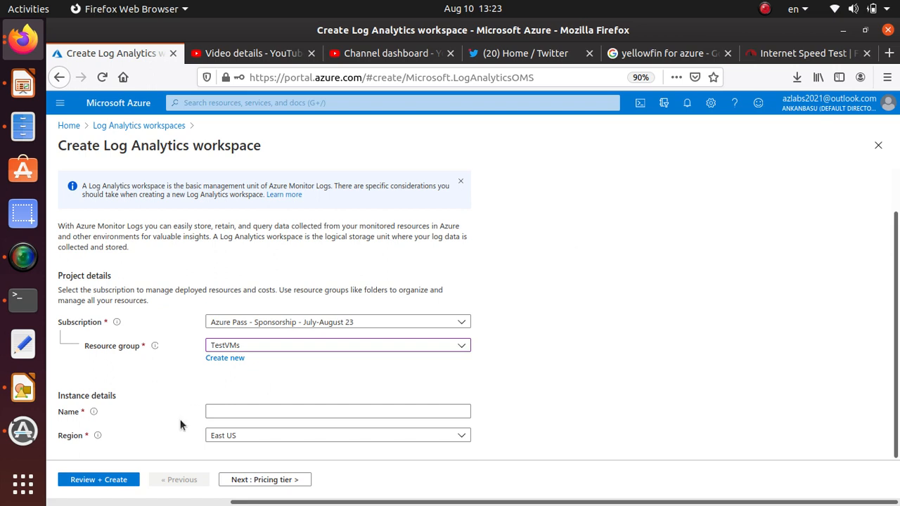
Name the new workspace 'loganalyticsbasu', keeping region East US.
click(338, 411)
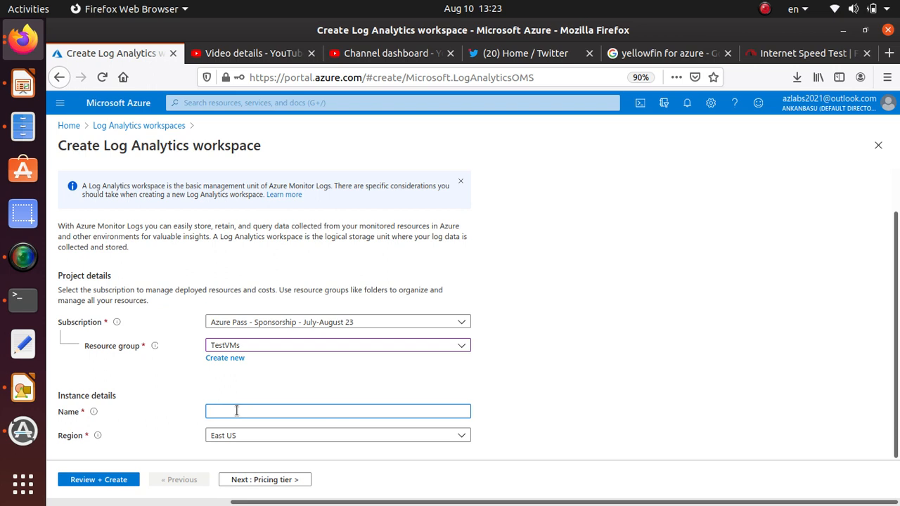
text(loganal)
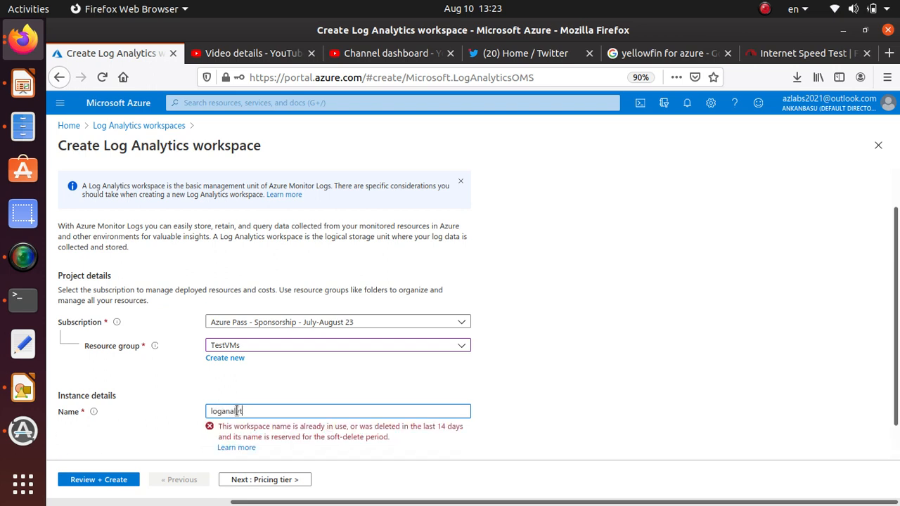
text(ytics)
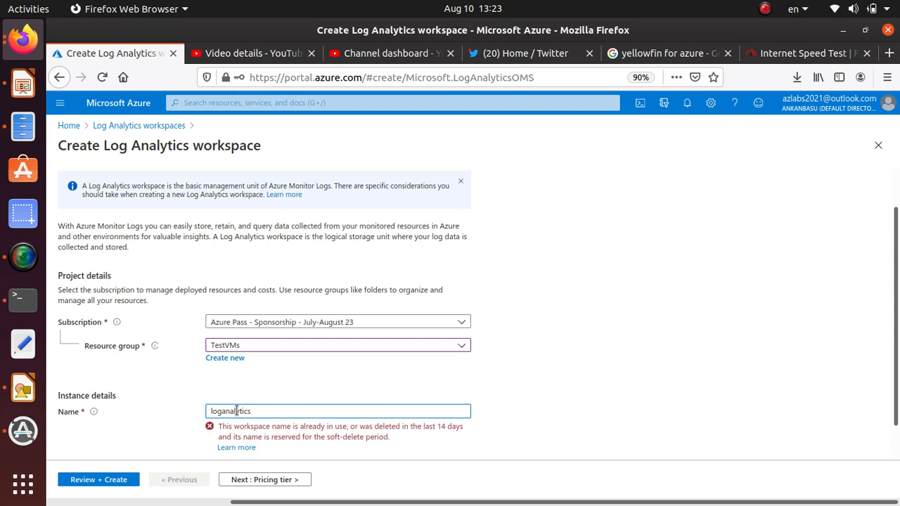
text(basu)
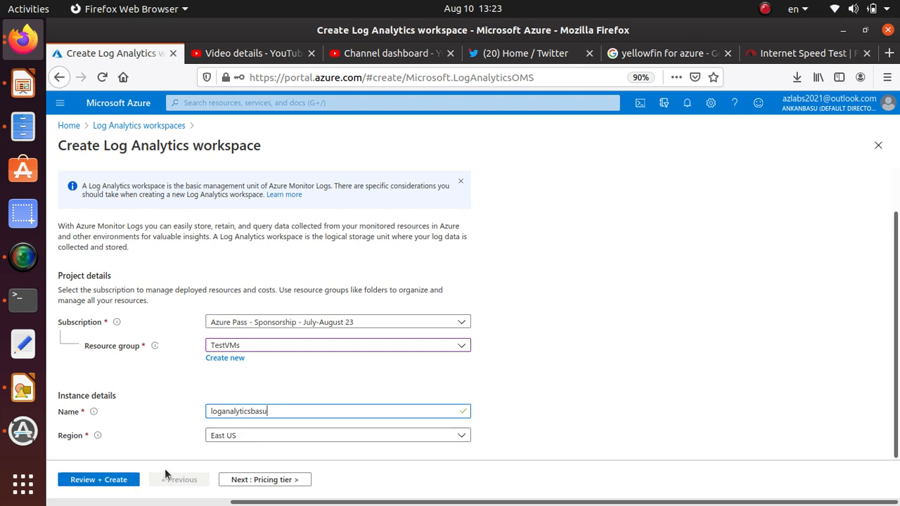
Keep Pay-as-you-go (Per GB 2018) pricing and continue to the Tags step.
click(265, 478)
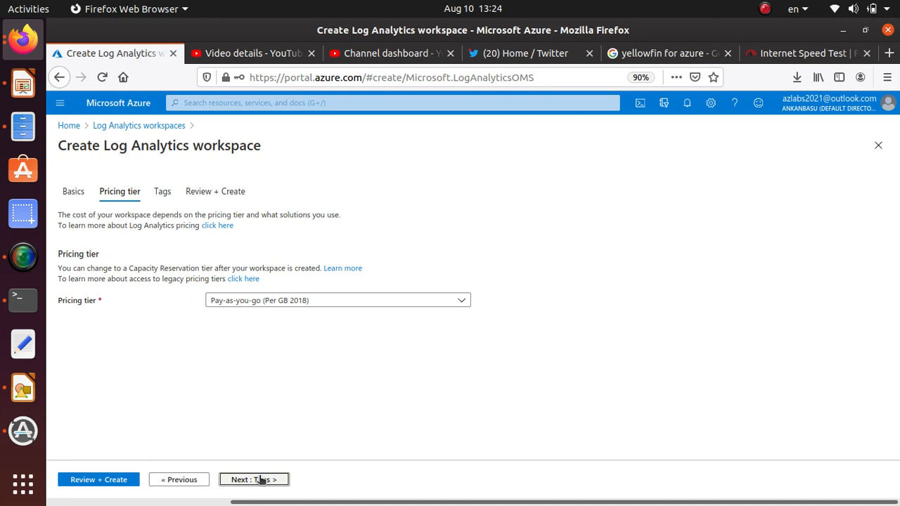
click(337, 301)
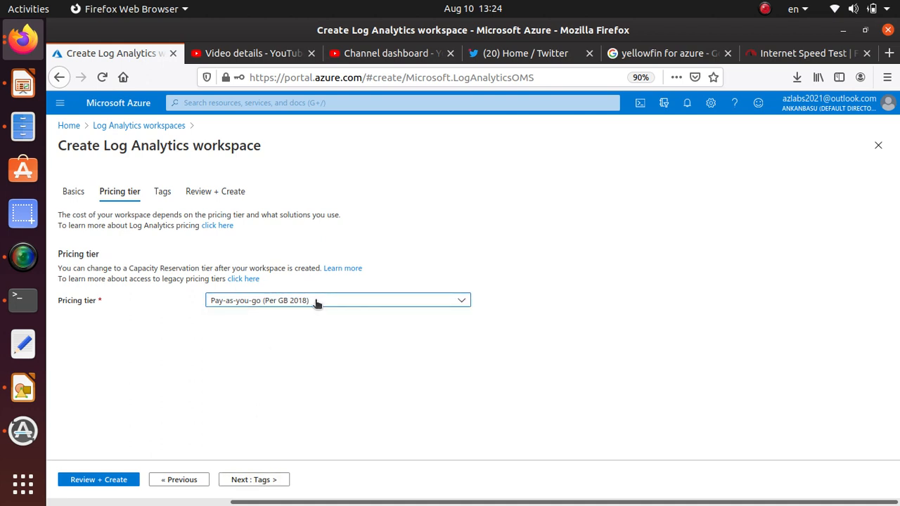
click(336, 301)
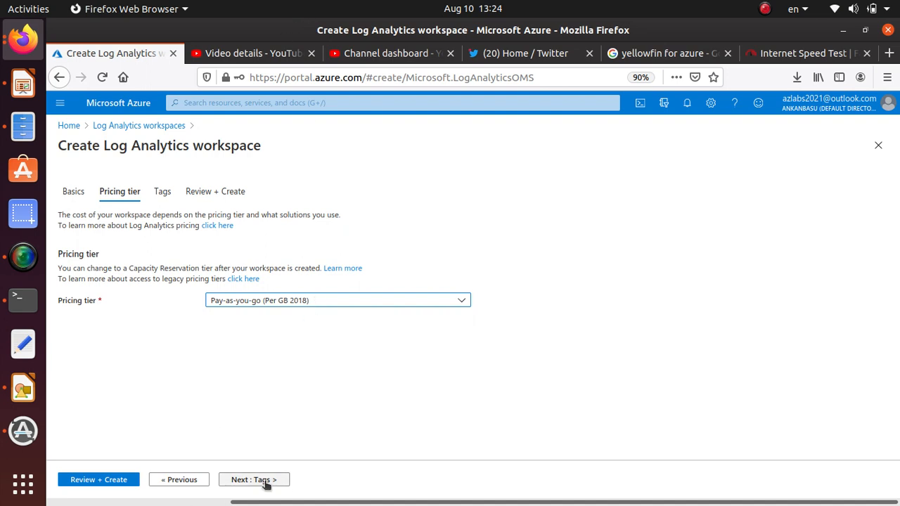
click(253, 479)
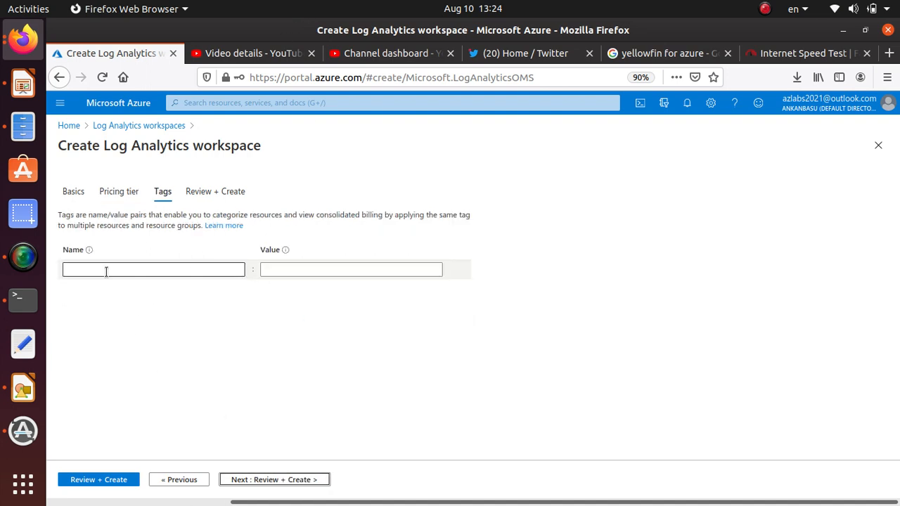
Review the validated loganalyticsbasu workspace and submit it for deployment.
click(274, 478)
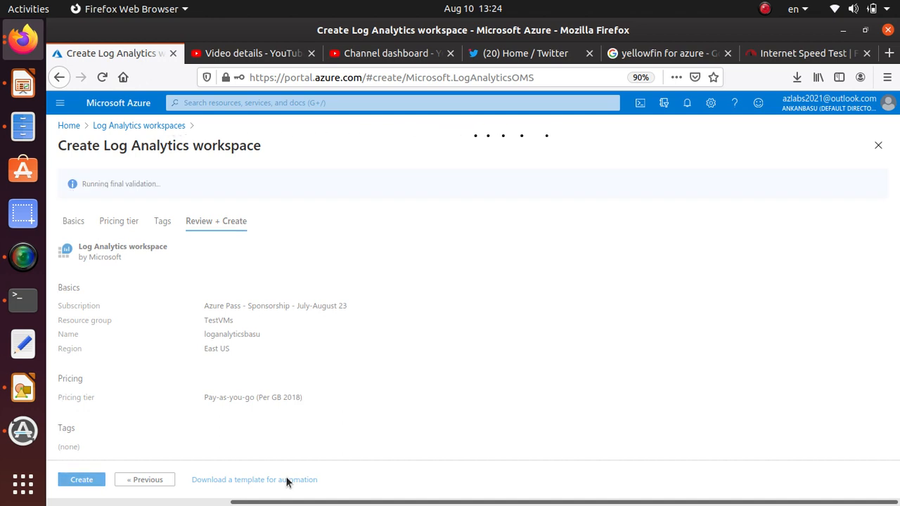
mouse_move(110, 221)
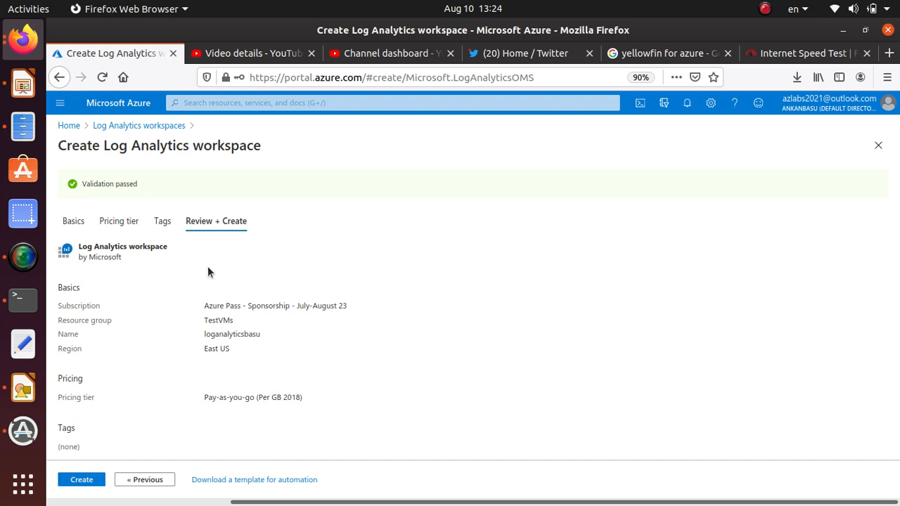
double_click(110, 183)
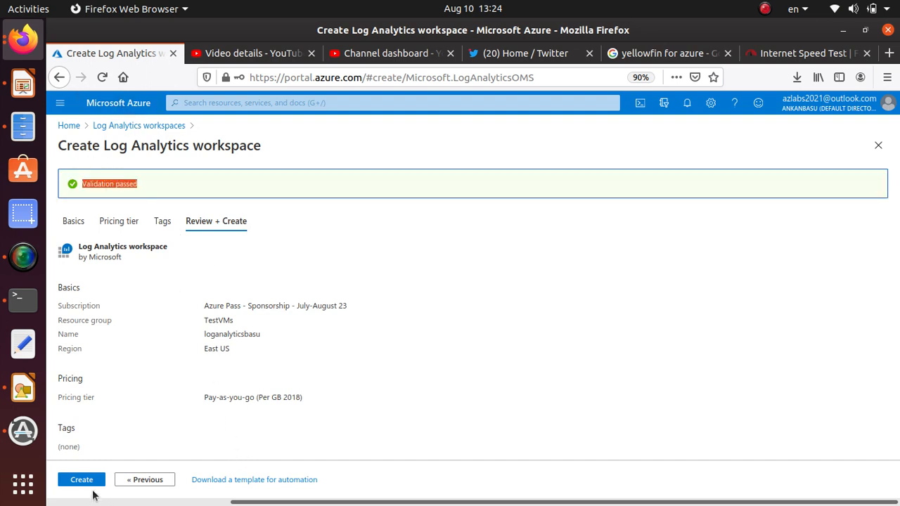
click(78, 480)
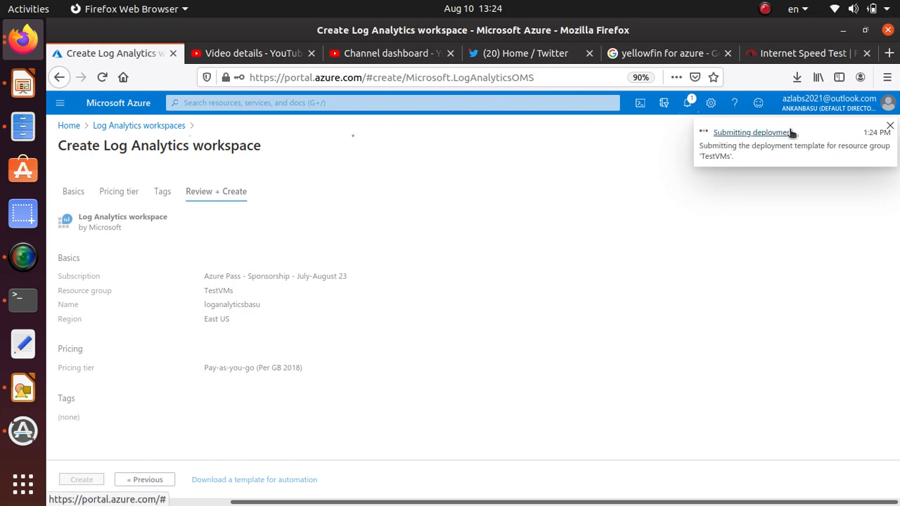
Follow the Microsoft.LogAnalyticsOMS deployment to TestVMs until it reports success.
click(82, 480)
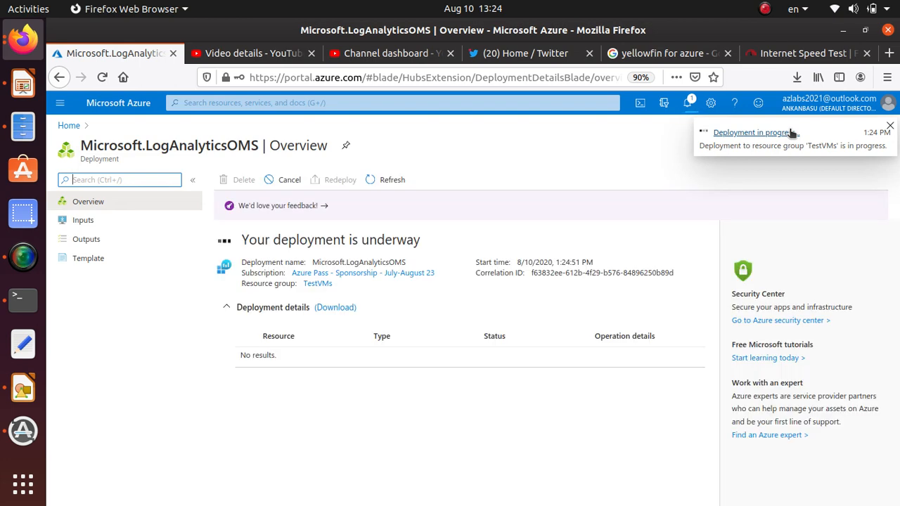
click(891, 126)
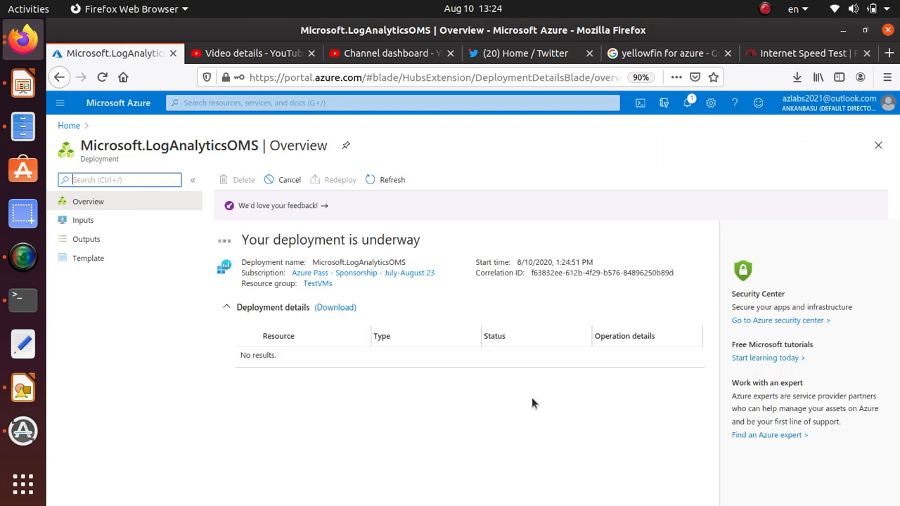
mouse_move(230, 331)
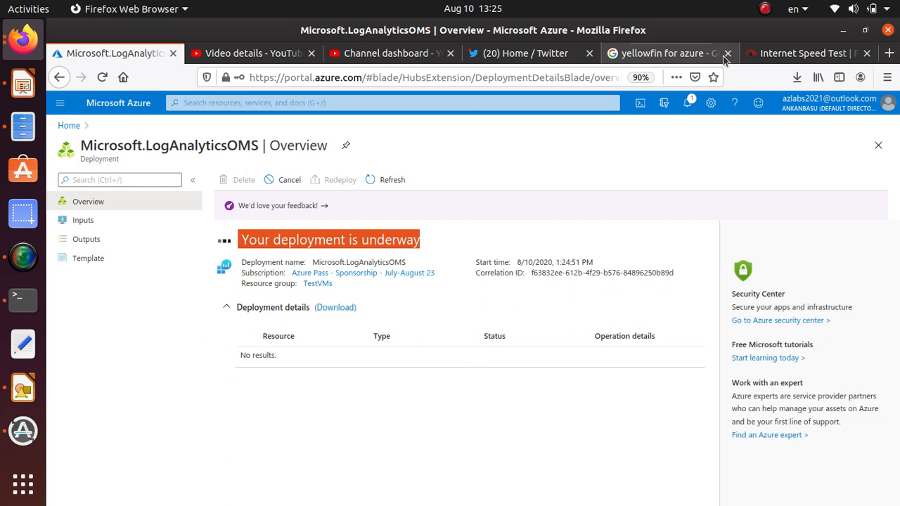
click(687, 103)
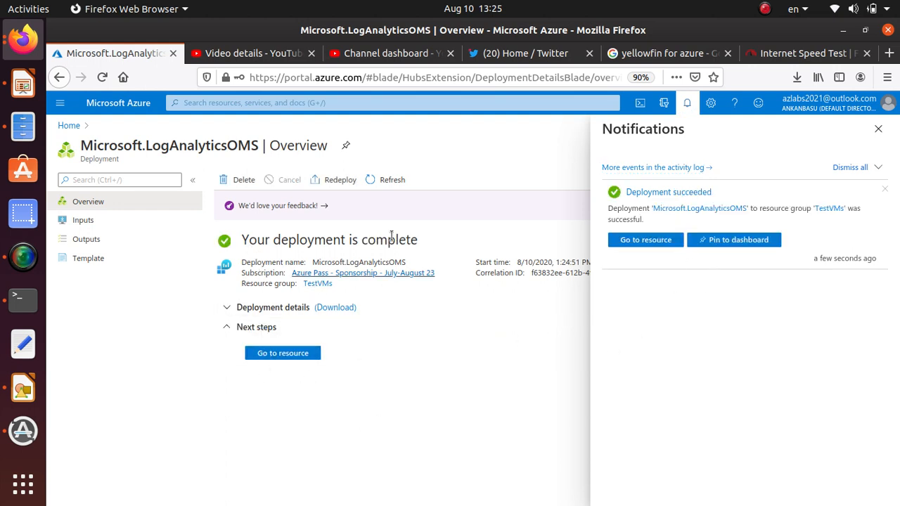
mouse_move(647, 239)
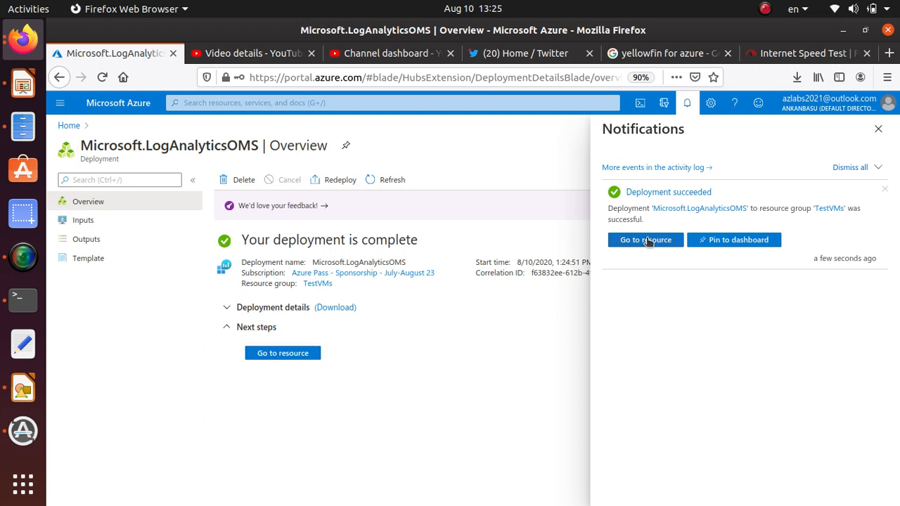
mouse_move(645, 242)
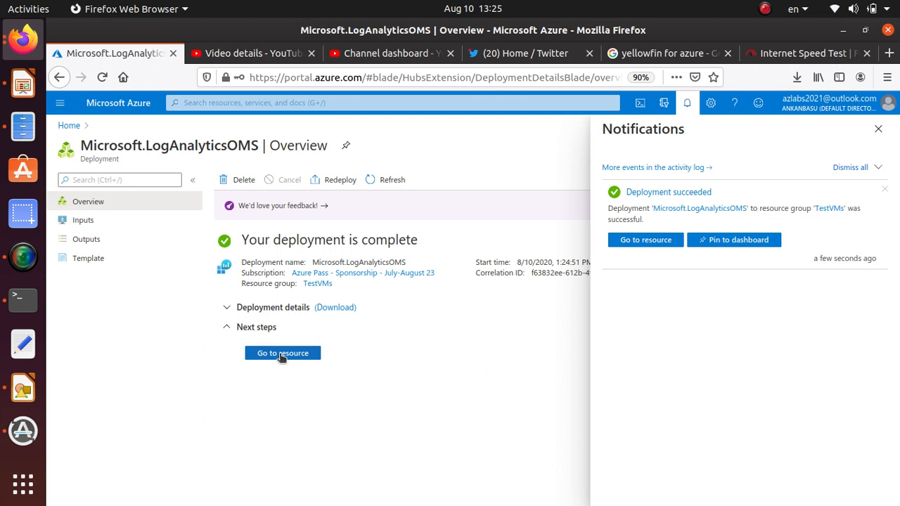
mouse_move(281, 354)
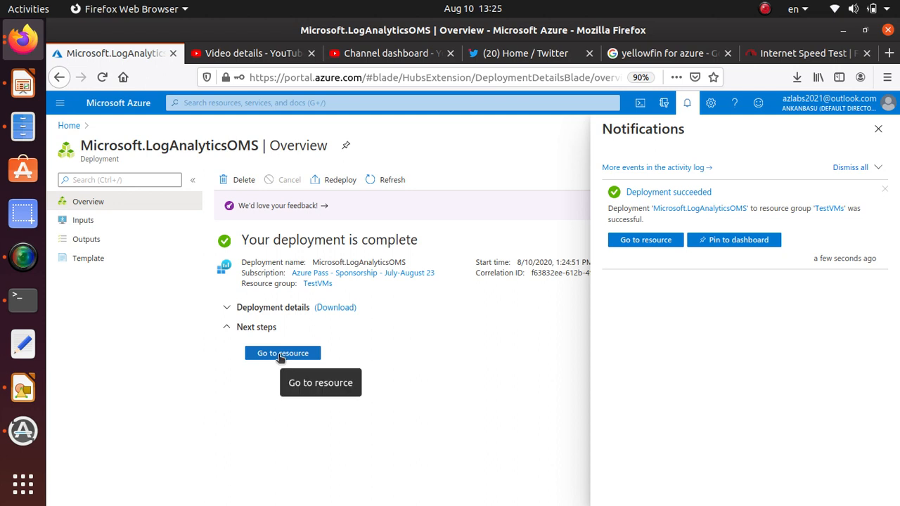
Go to the new loganalyticsbasu workspace's Overview and highlight its name.
click(281, 353)
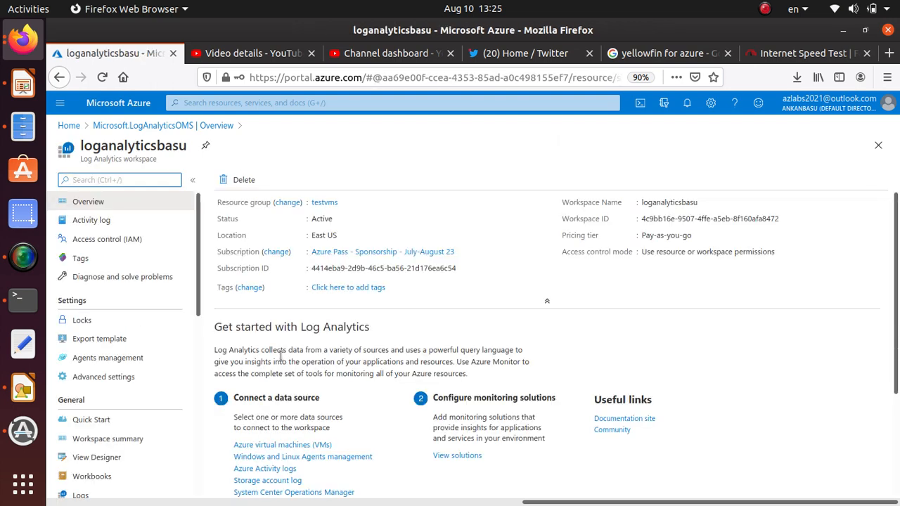
double_click(134, 144)
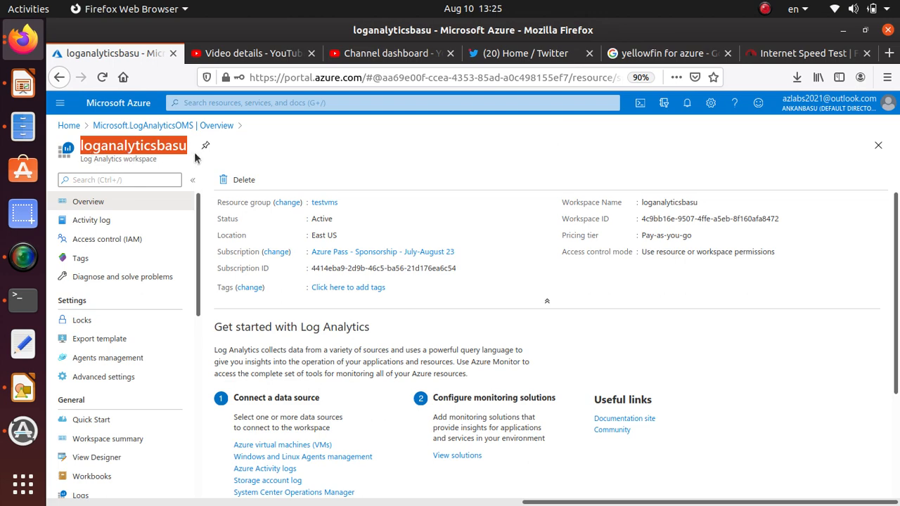
mouse_move(146, 160)
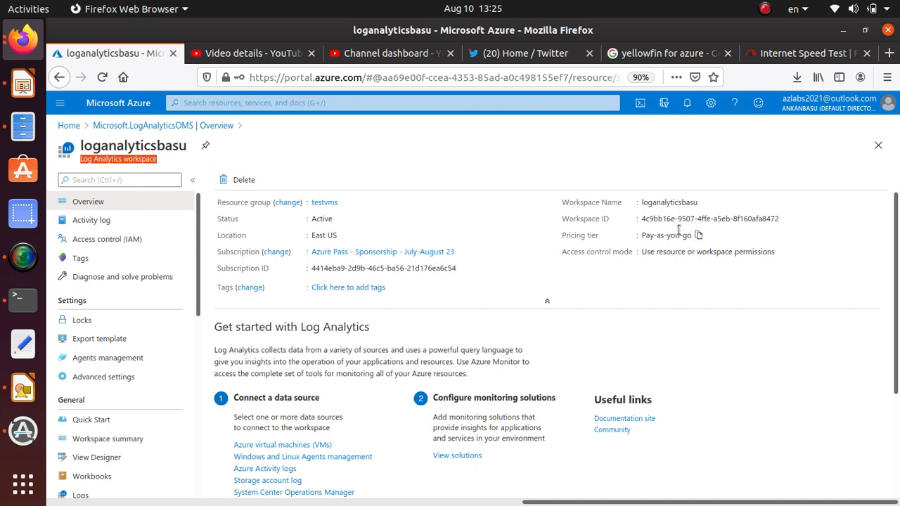
mouse_move(682, 235)
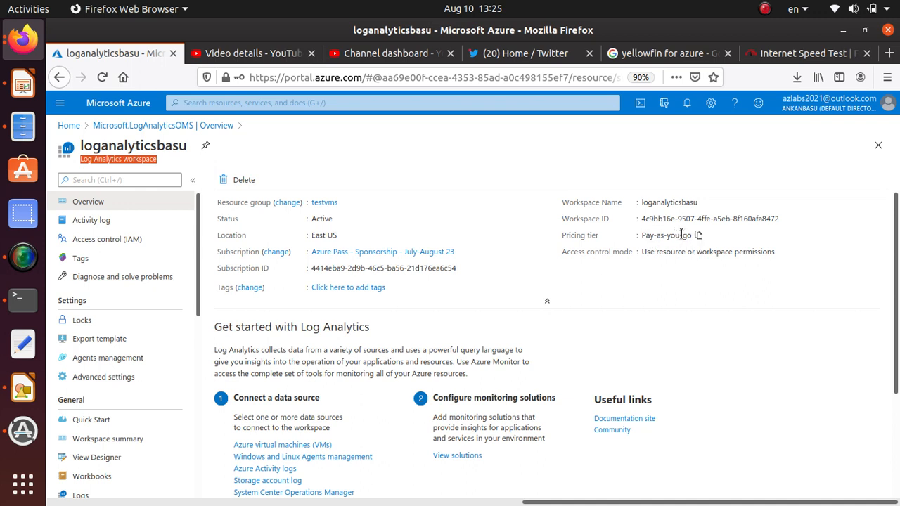
double_click(671, 202)
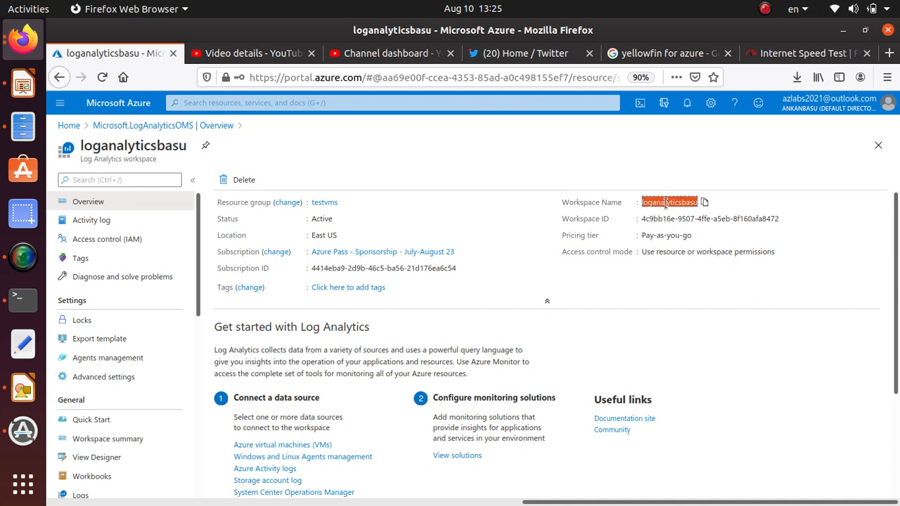
scroll(down, 3)
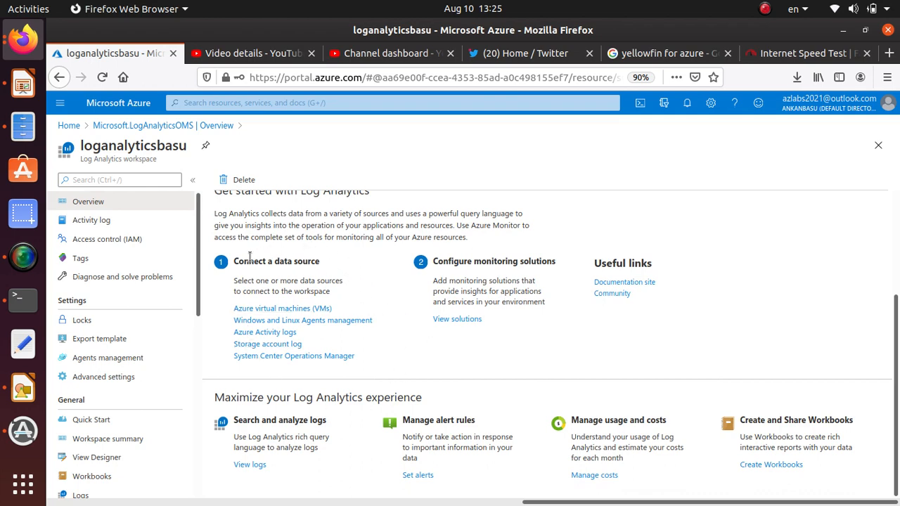
mouse_move(264, 256)
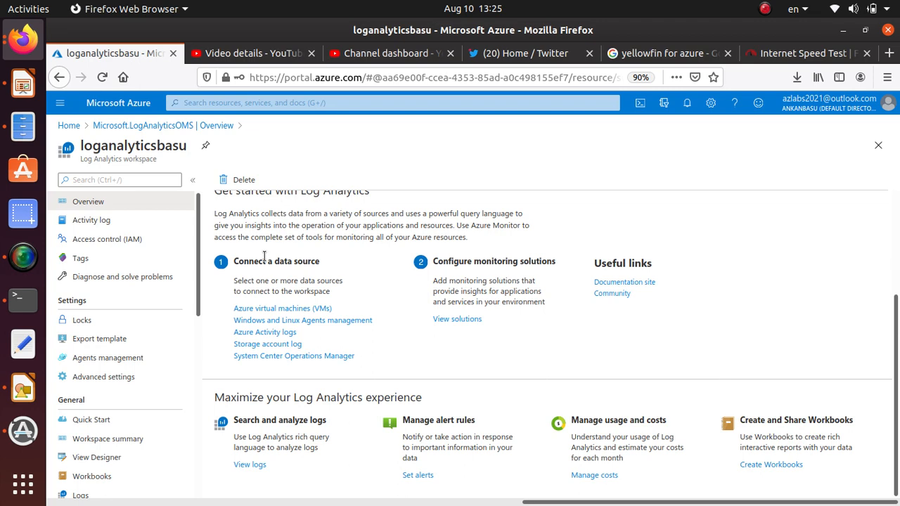
mouse_move(305, 308)
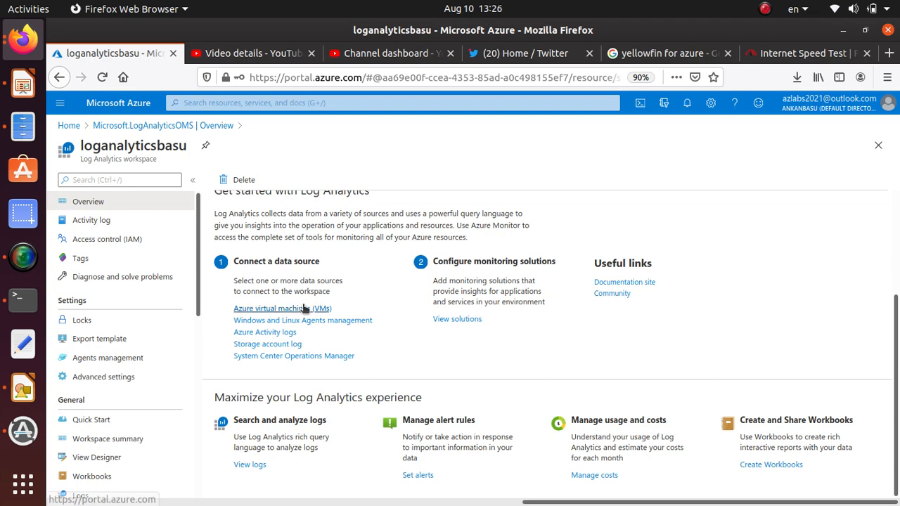
scroll(up, 3)
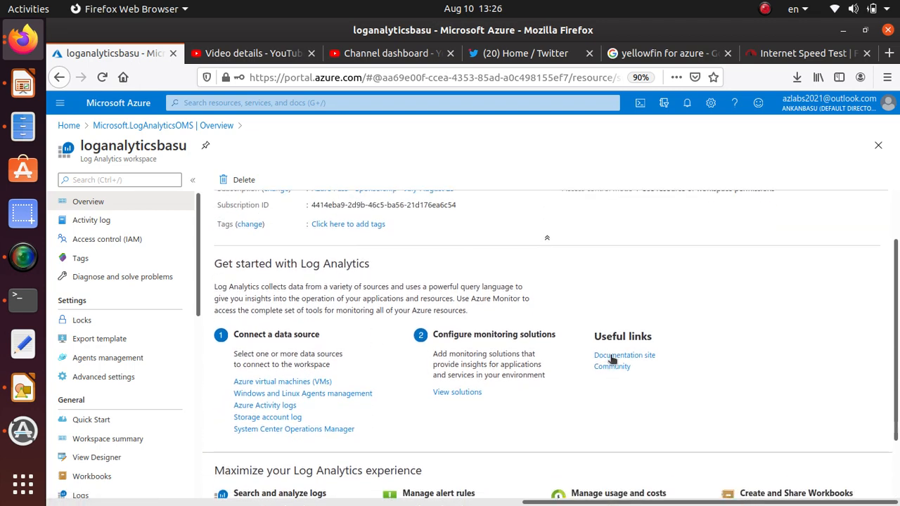
scroll(down, 3)
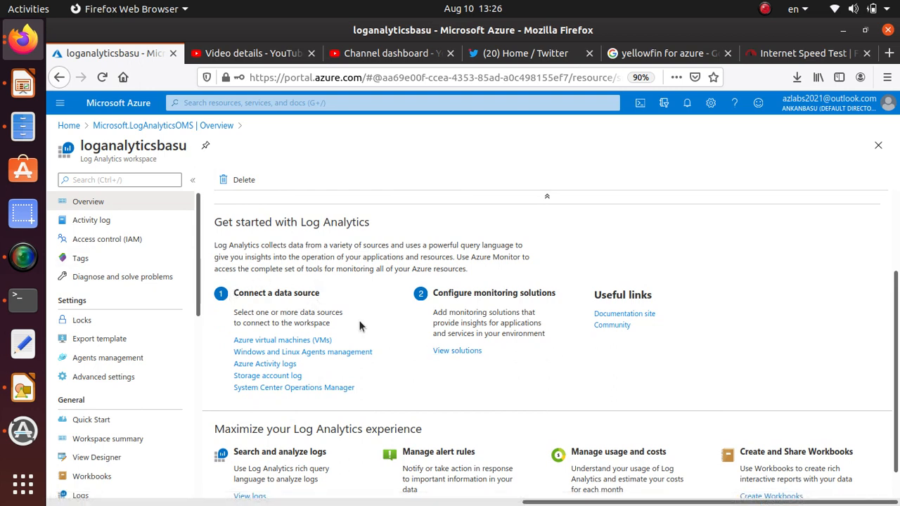
mouse_move(557, 307)
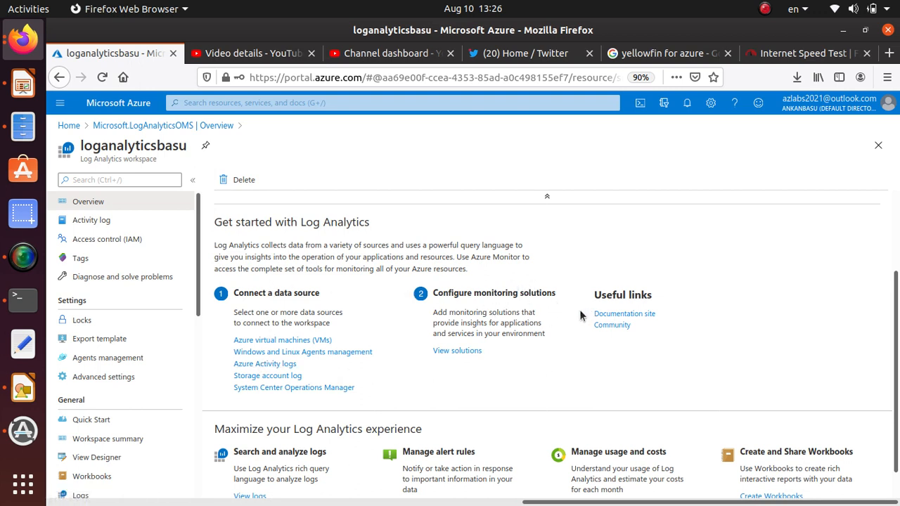
scroll(down, 3)
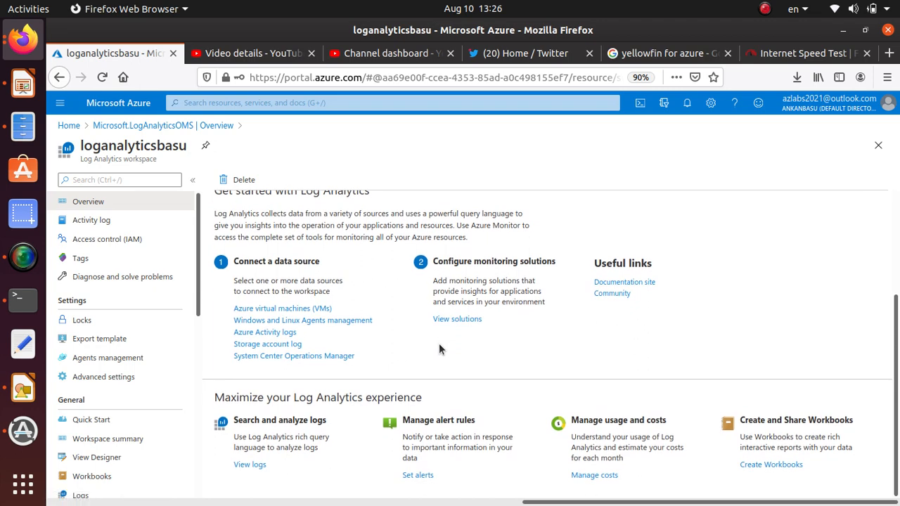